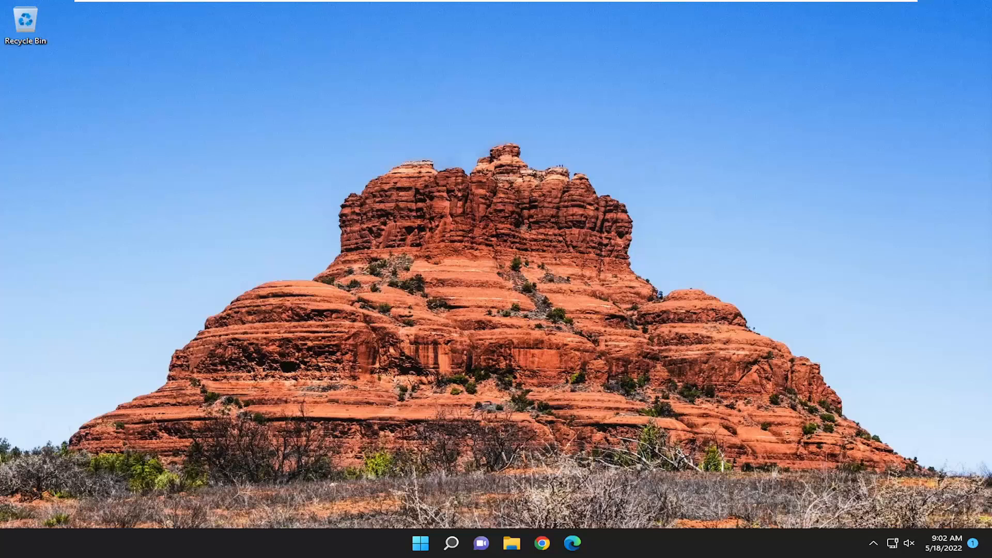
- Search Windows for 'troubleshoot' to surface Troubleshoot settings as the best match
left_click(451, 543)
type("troubleshoot")
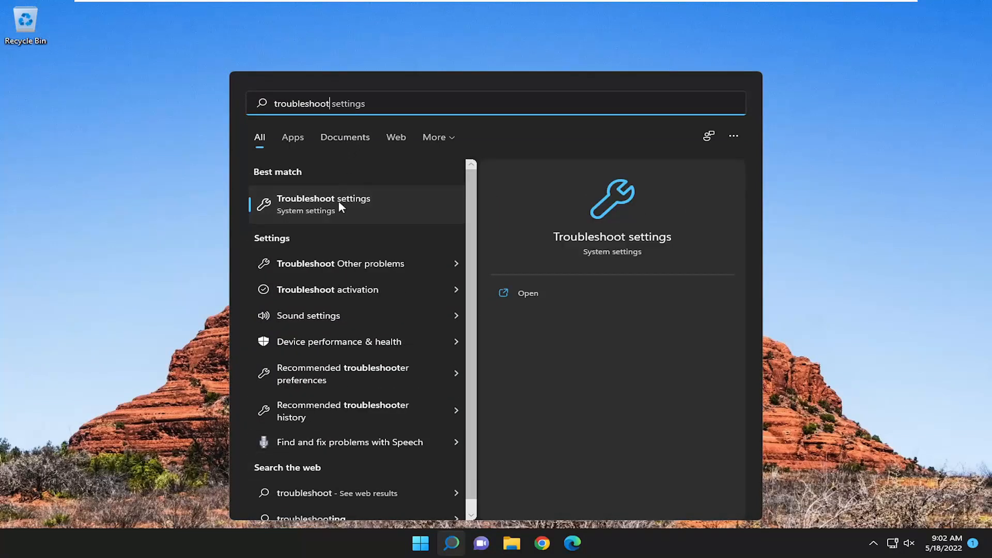
- Go from Troubleshoot settings to the Other troubleshooters page
left_click(323, 199)
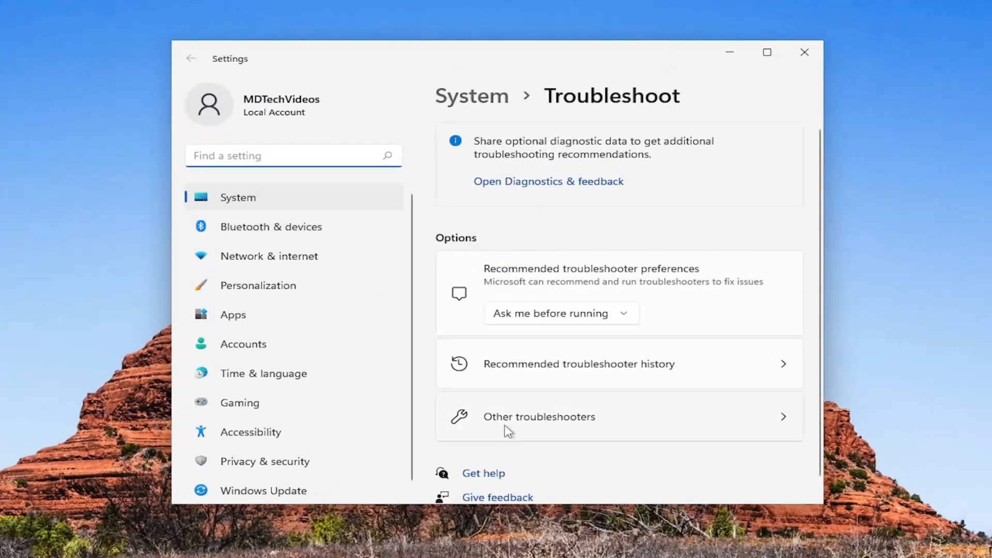
left_click(538, 416)
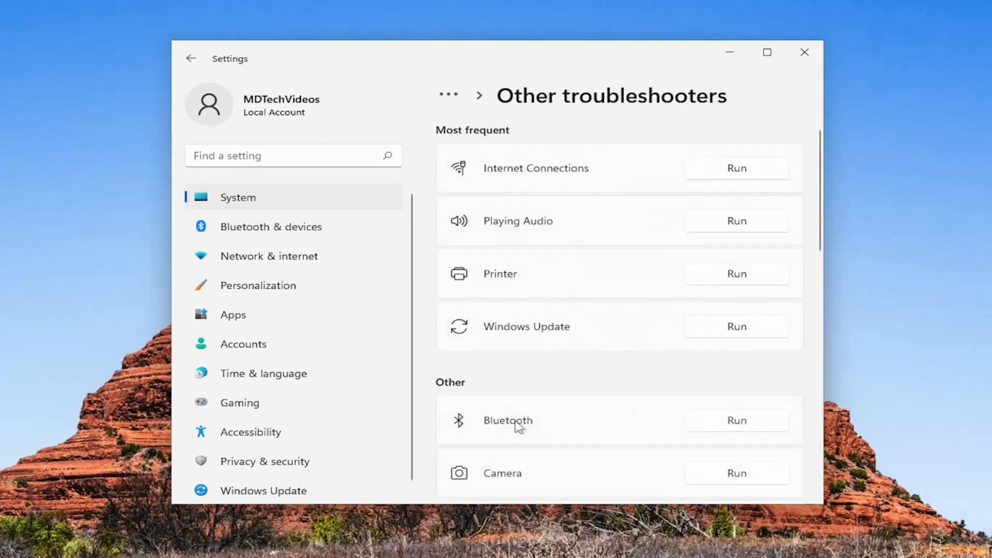
mouse_move(510, 229)
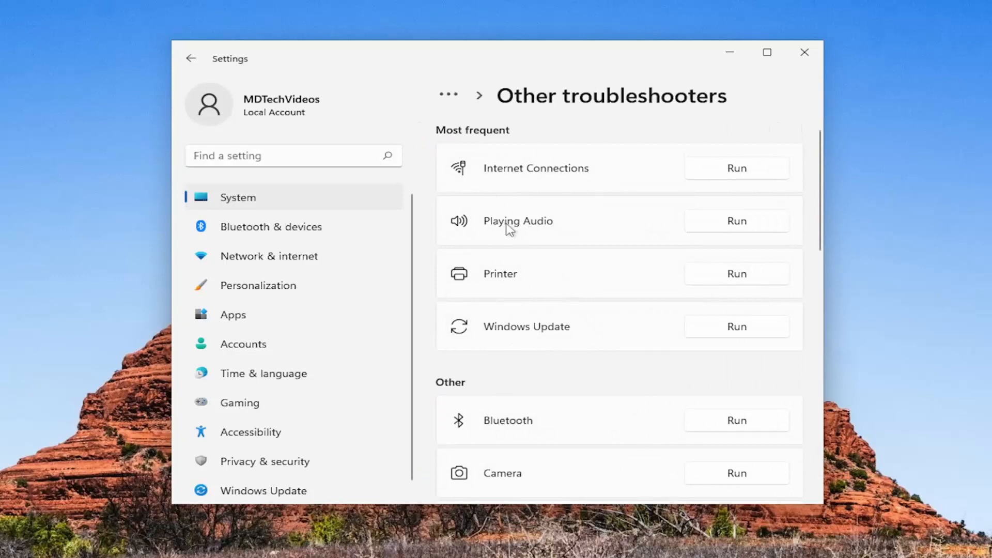
- Run Playing Audio, choose 'Yes, Open Audio Enhancements', and continue until the muted device is fixed
left_click(735, 221)
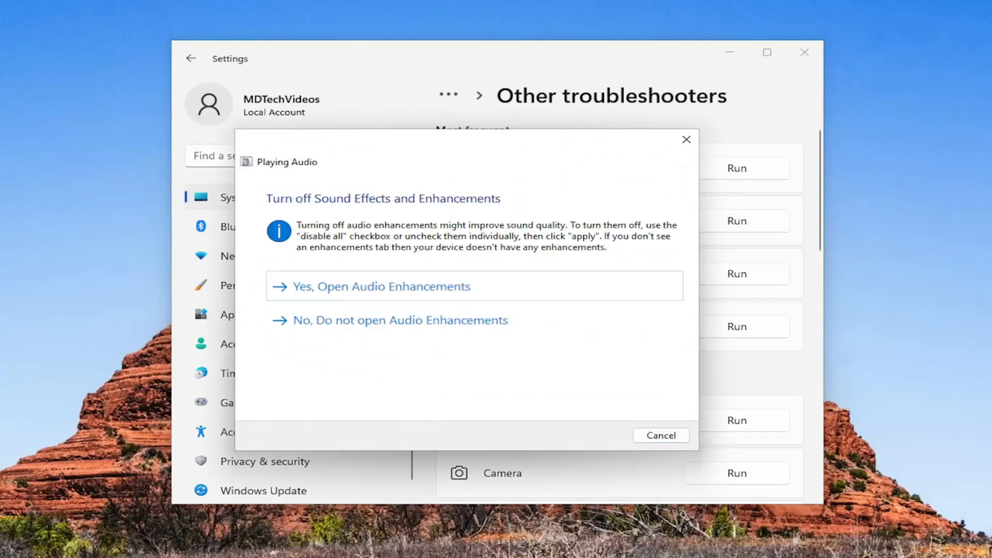
left_click(378, 286)
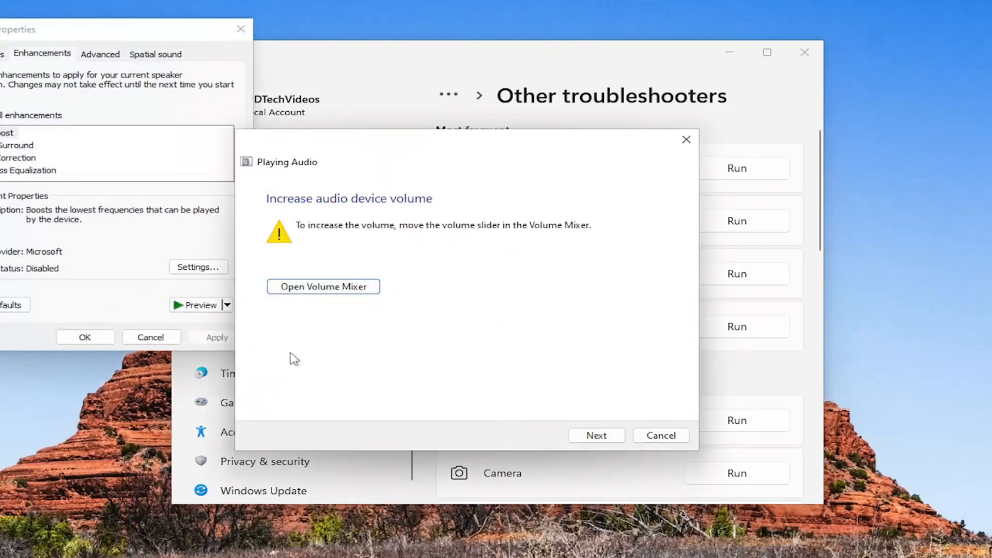
left_click(595, 435)
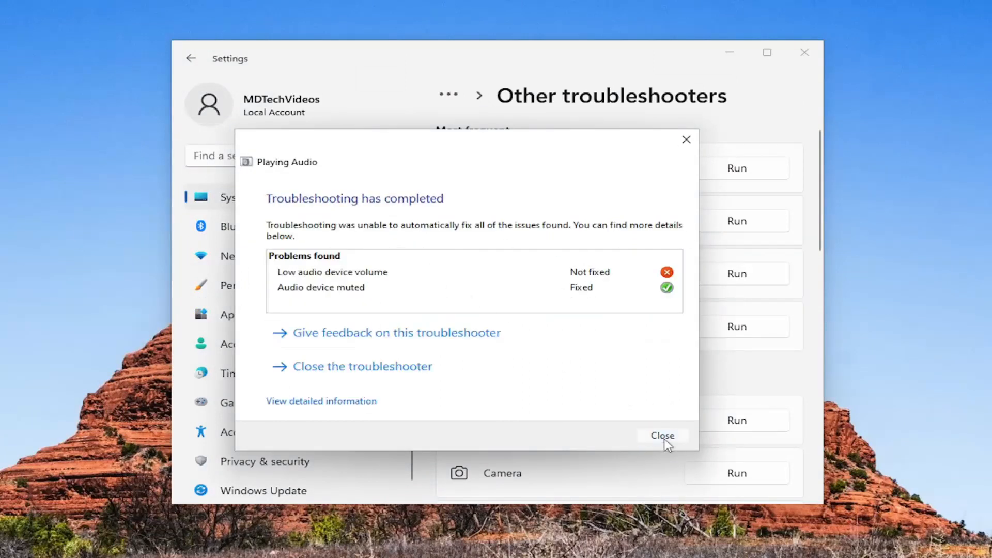
- Close the finished Playing Audio troubleshooter, returning to Other troubleshooters
left_click(661, 435)
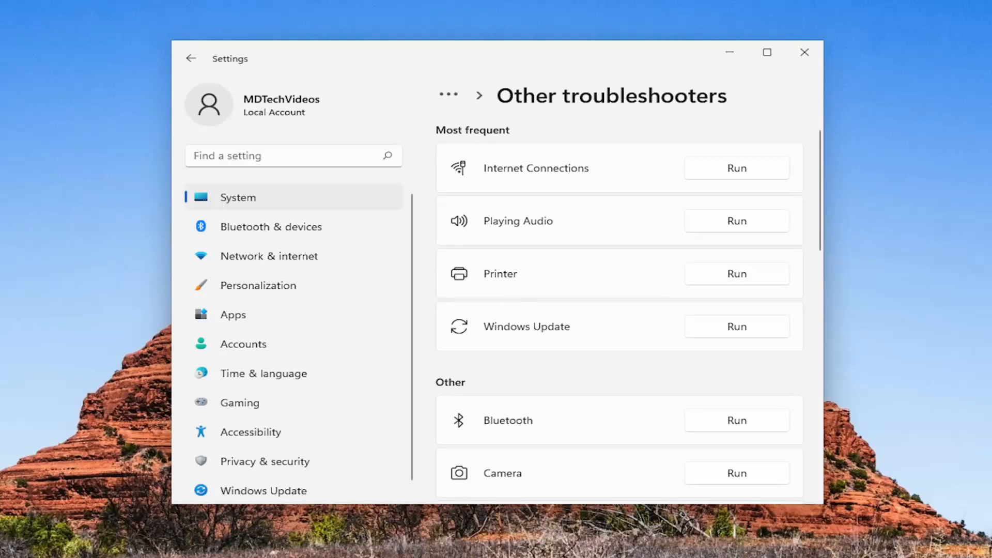
mouse_move(652, 339)
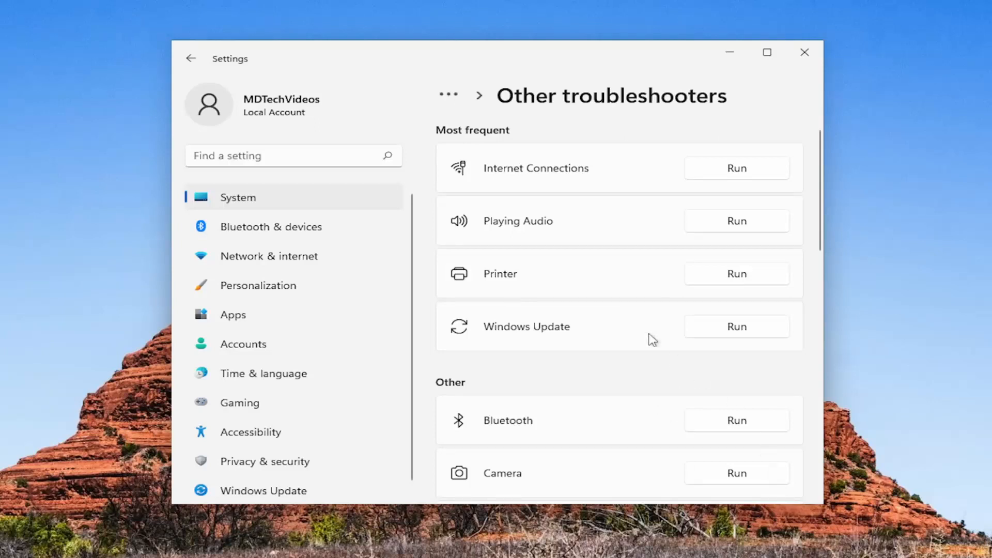